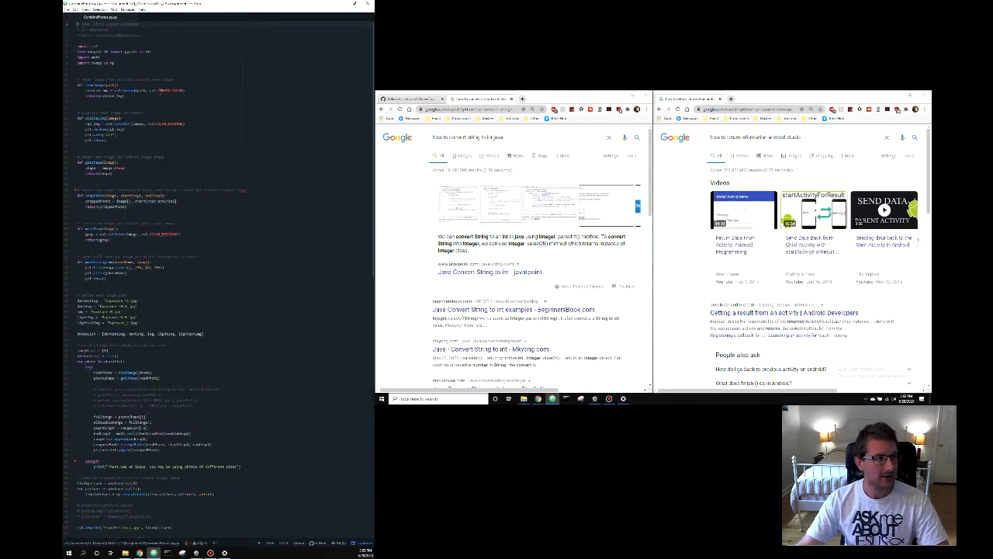
# Scroll down through the PowerToys General settings page.
pyautogui.scroll(-3)
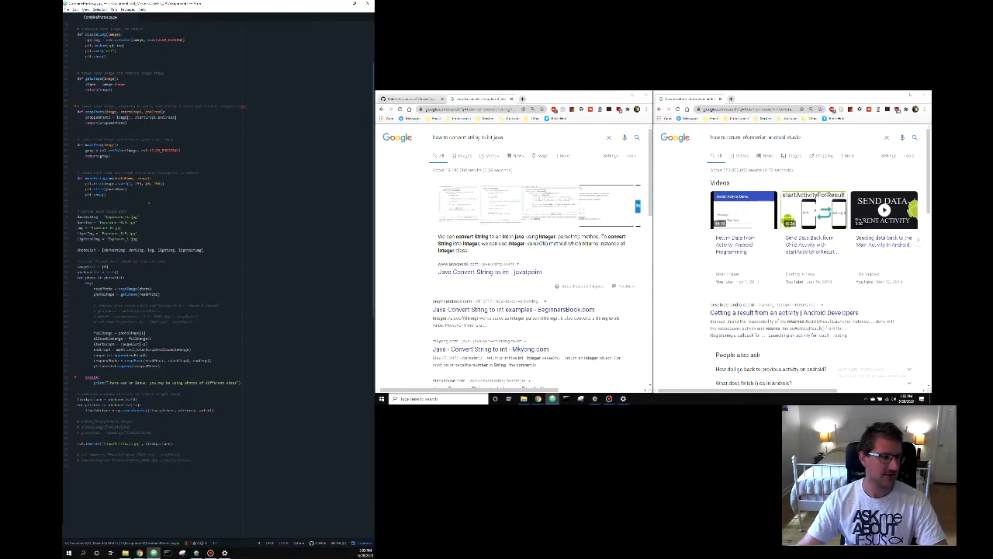
pyautogui.scroll(-3)
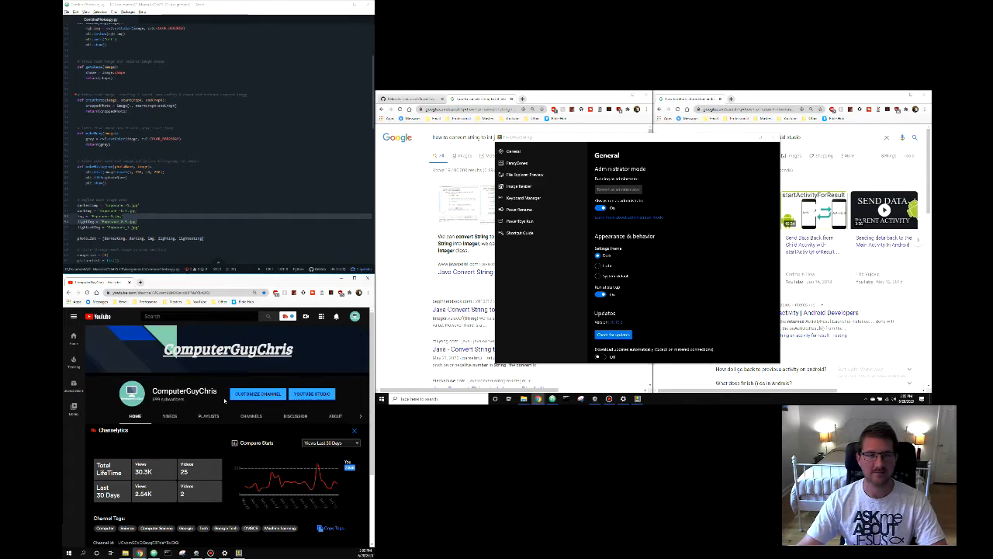
pyautogui.moveTo(539, 317)
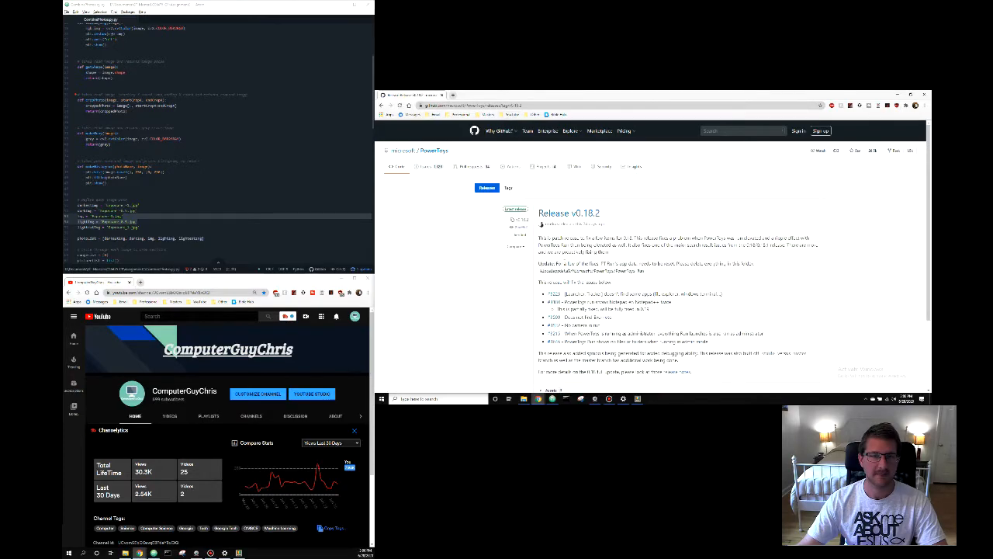
# Scroll to the release Assets and download the PowerToys setup installer.
pyautogui.scroll(-3)
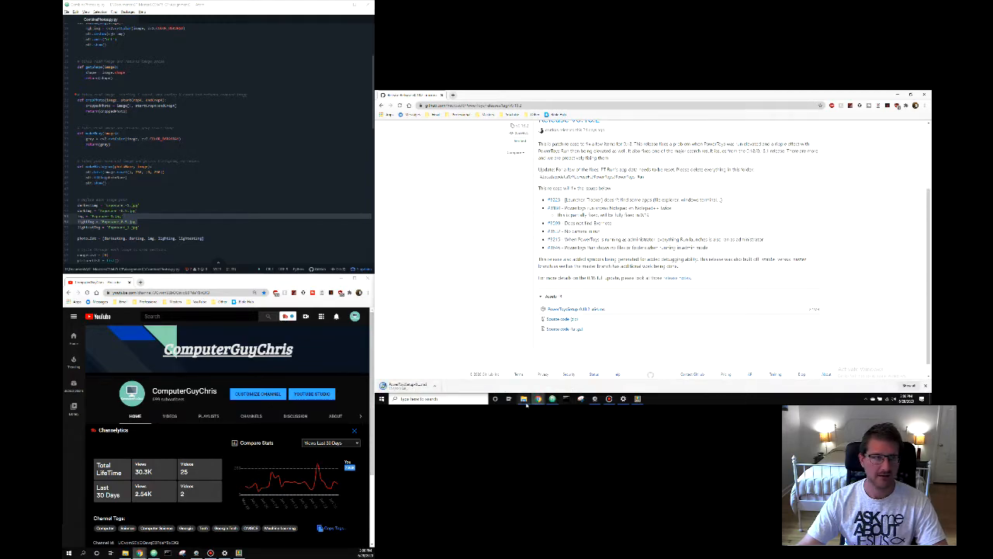
pyautogui.click(524, 397)
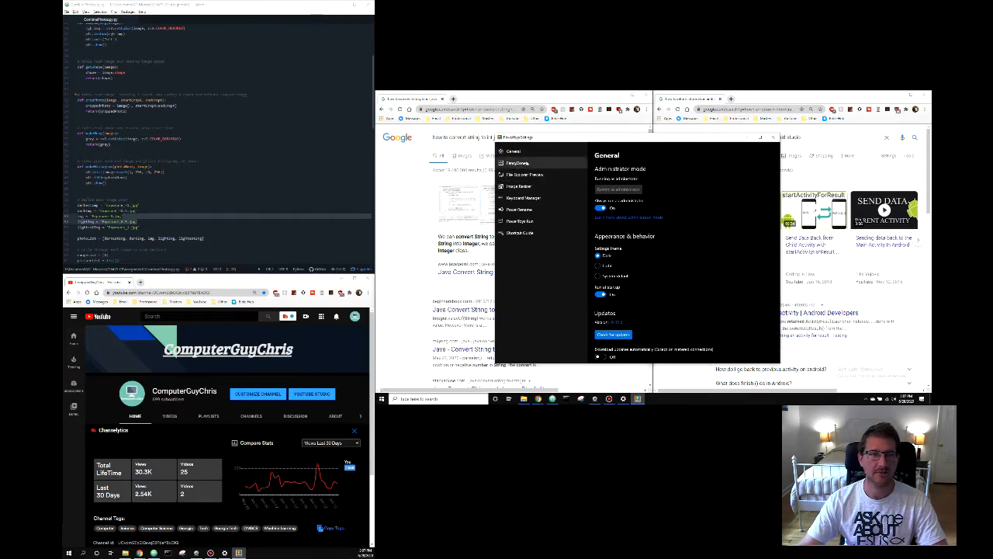
# Switch PowerToys Settings from General to the FancyZones page.
pyautogui.click(518, 163)
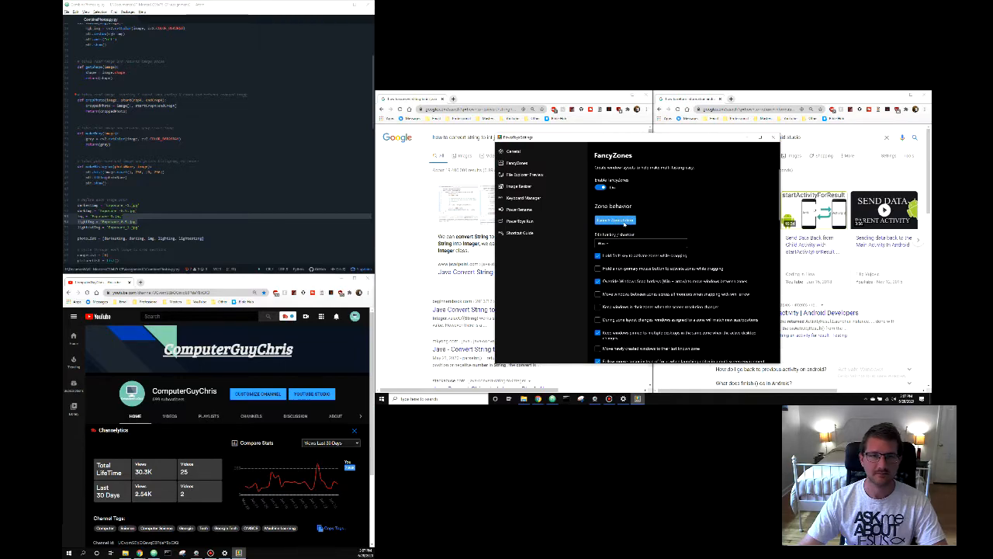
# Launch the FancyZones layout editor, try the Focus preset, then close the editor.
pyautogui.click(614, 220)
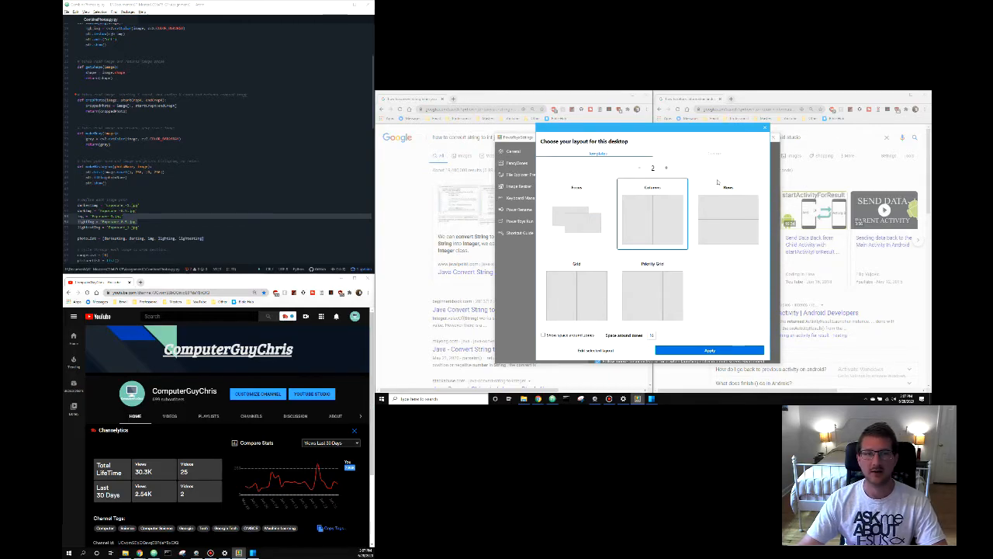
pyautogui.click(578, 215)
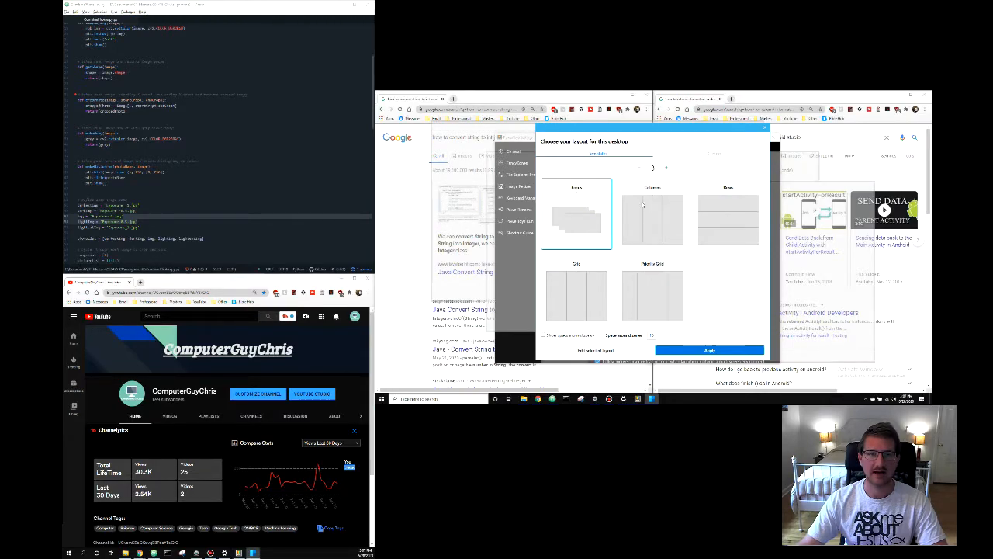
pyautogui.click(666, 168)
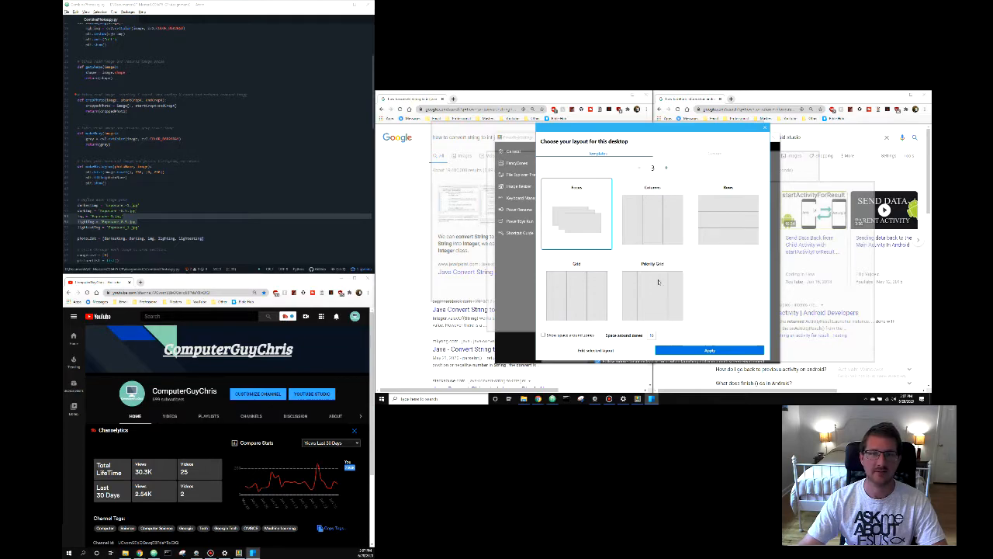
pyautogui.click(639, 167)
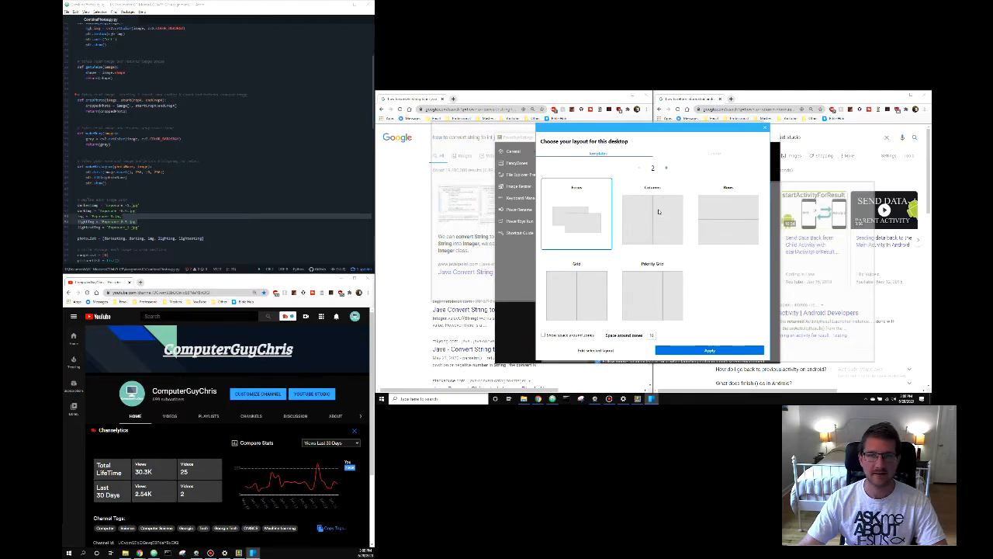
pyautogui.click(518, 163)
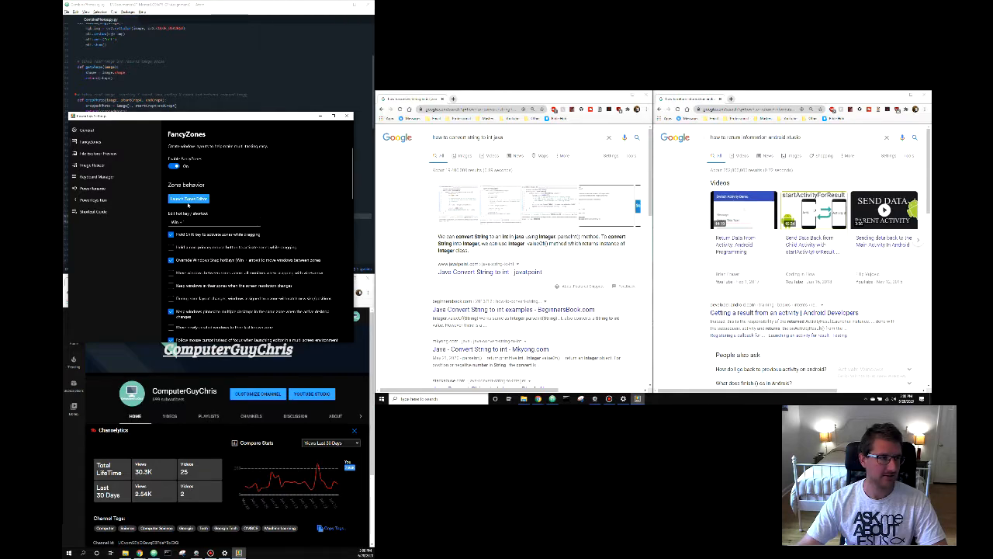
# Relaunch the layout editor on the portrait monitor.
pyautogui.click(189, 198)
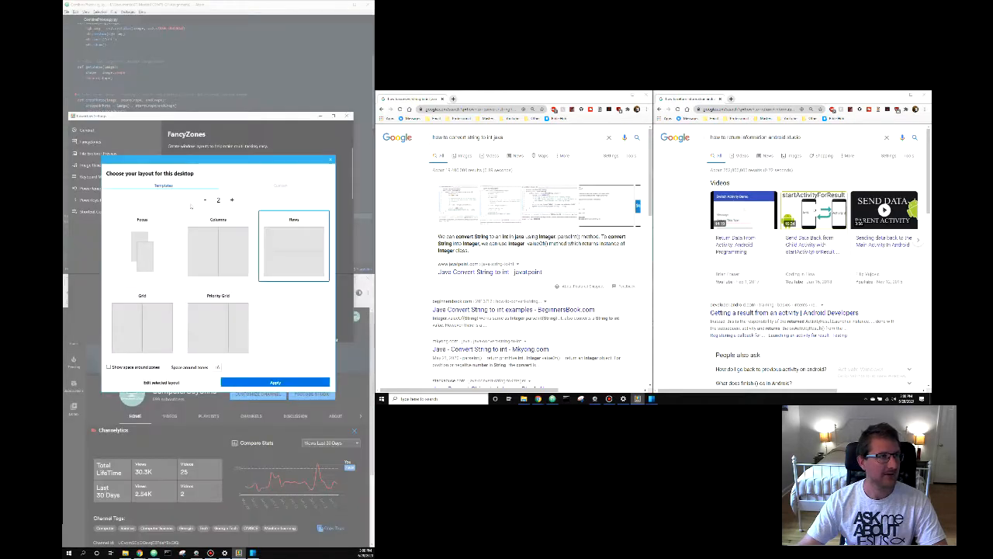